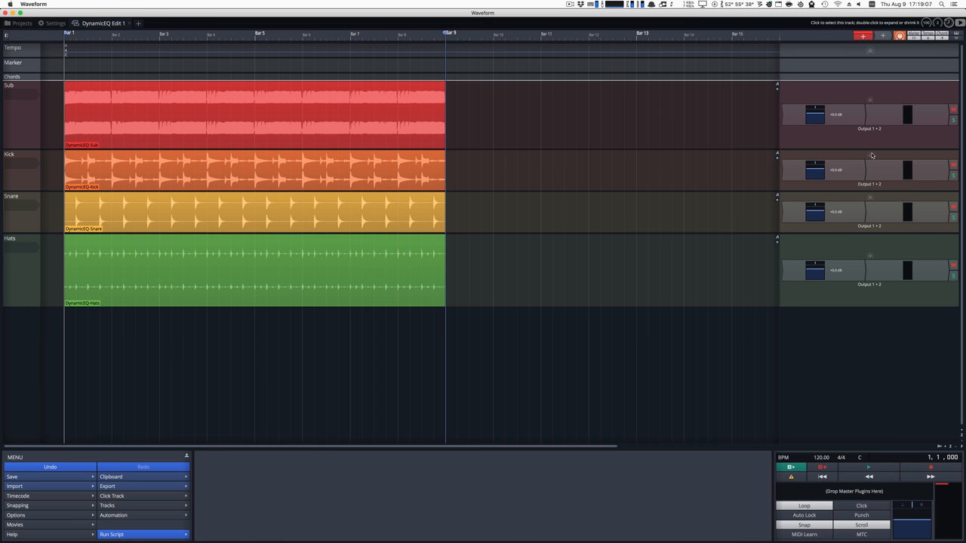
Insert Waveform's 4-Band Equaliser plugin on the Sub track.
left_click(860, 114)
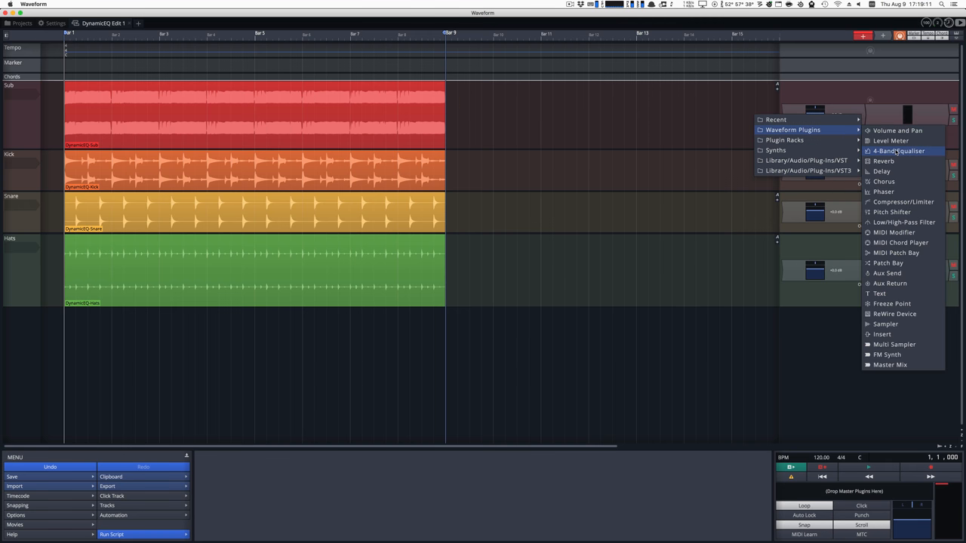
left_click(899, 151)
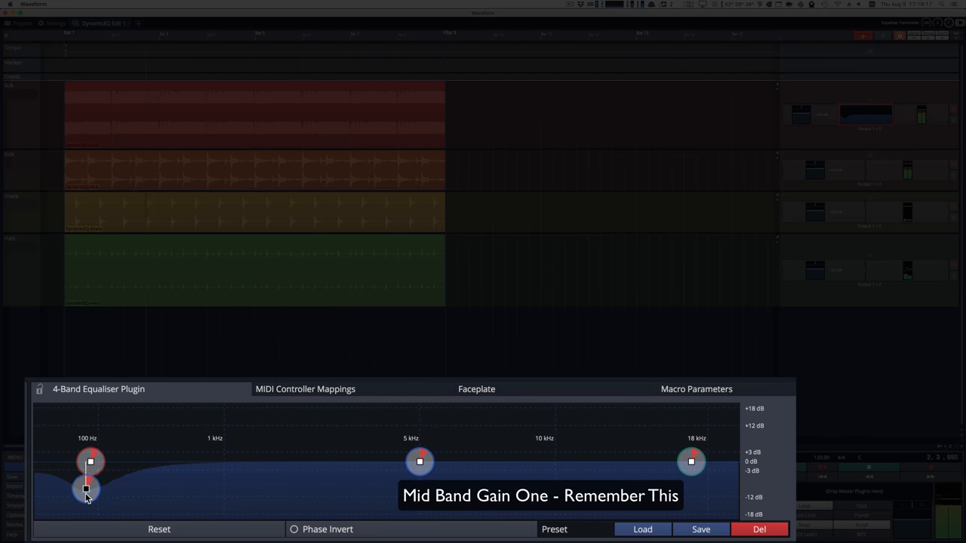
Drag the Sub EQ's lowest band down, then back up to 0 dB.
left_click_drag(86, 490, 95, 516)
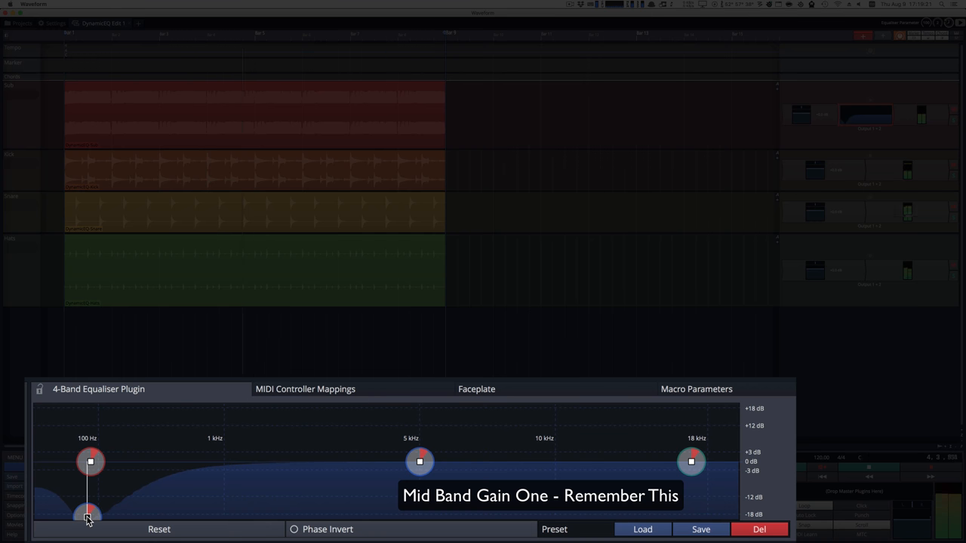
left_click_drag(89, 517, 87, 464)
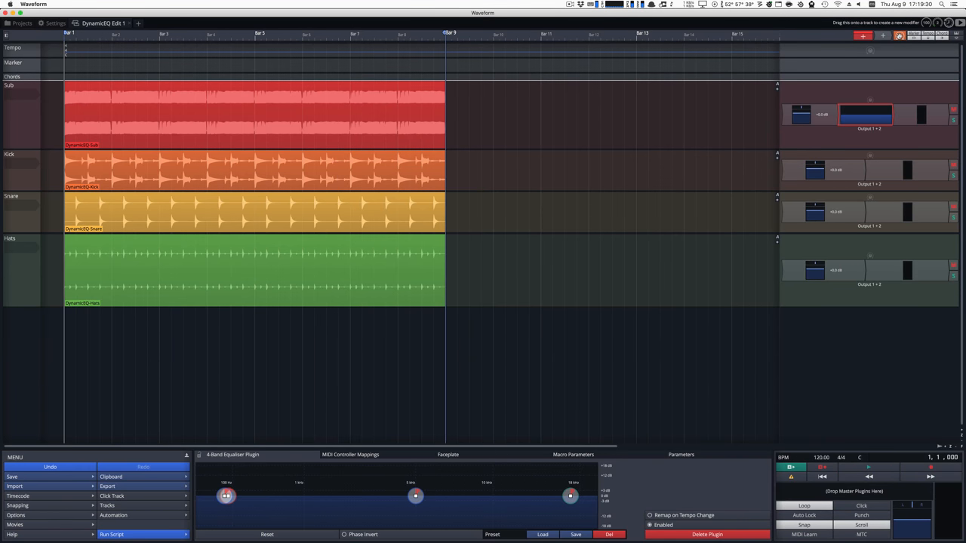
Add an Envelope Follower modifier to Kick and start linking it to the Sub equaliser.
left_click(868, 156)
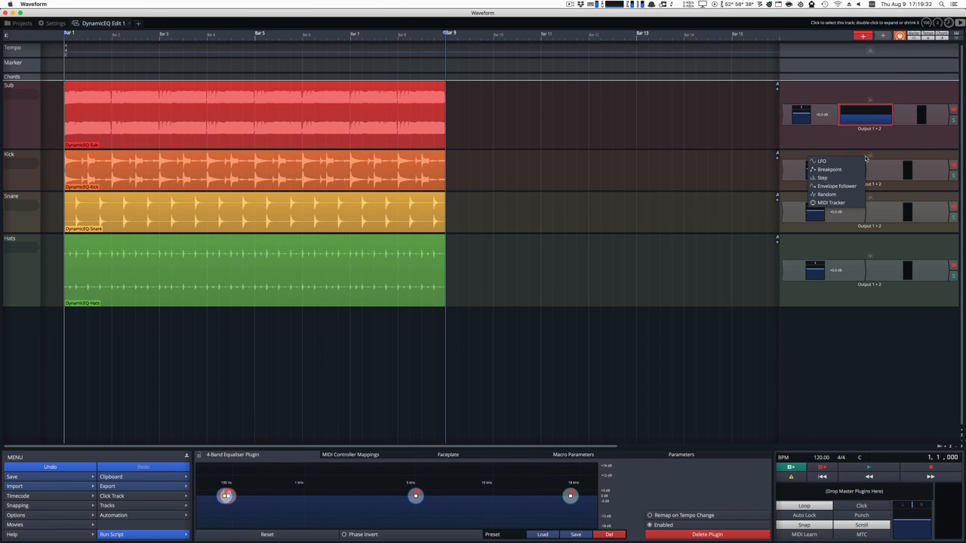
mouse_move(836, 186)
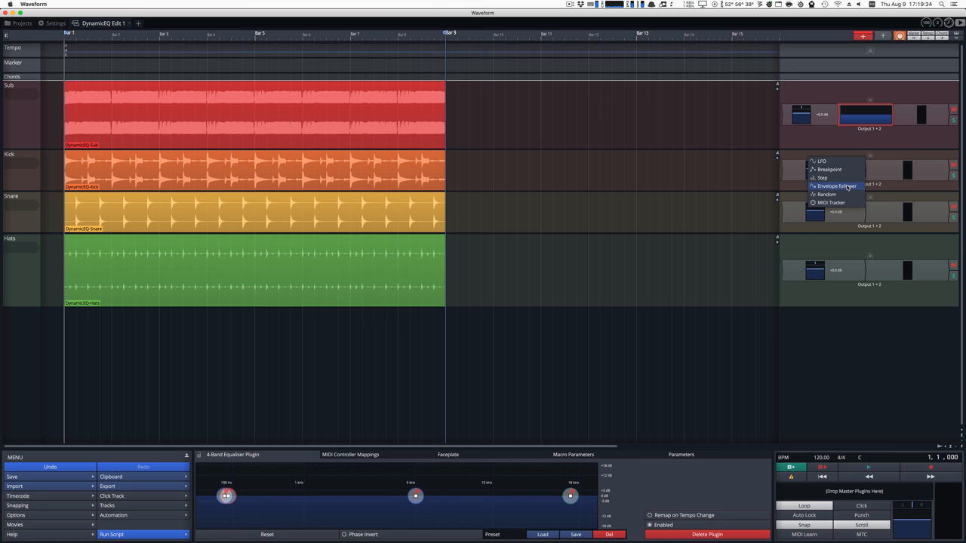
left_click(836, 186)
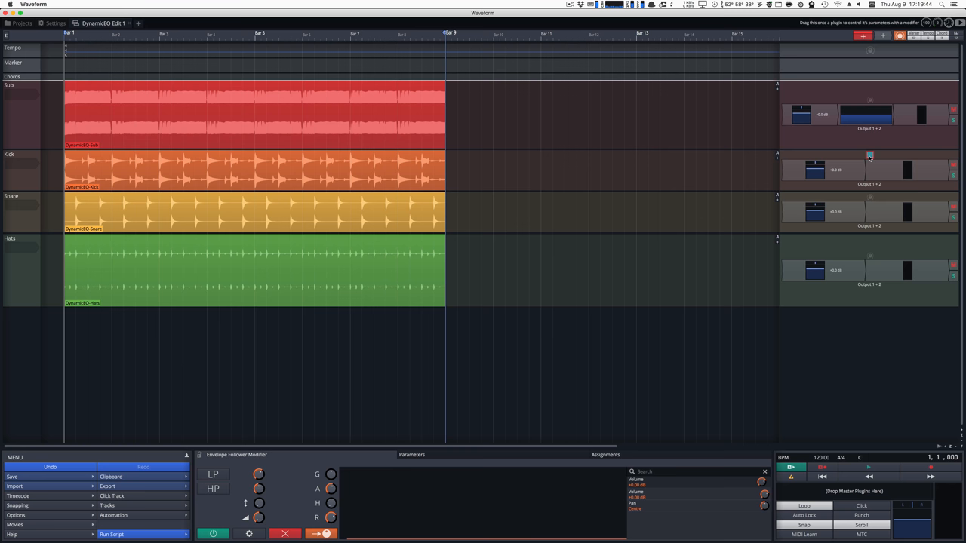
left_click(870, 156)
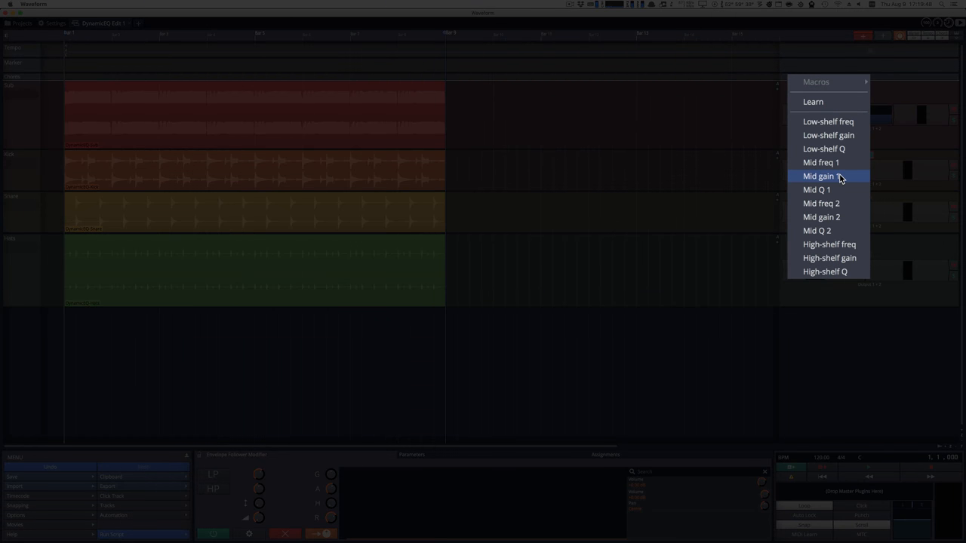